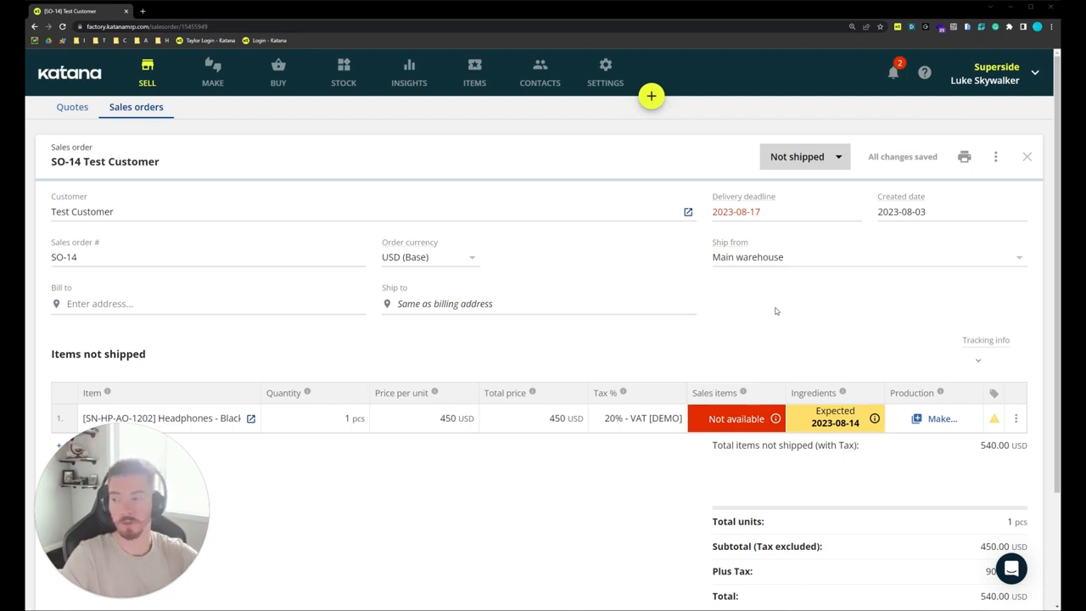
mouse_move(332, 400)
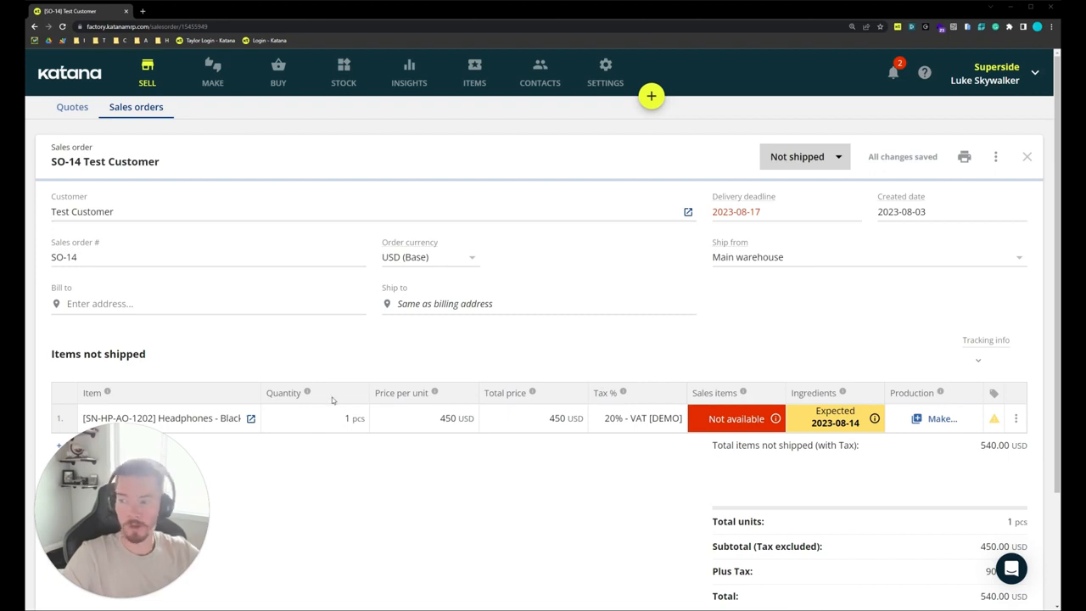
- Make a manufacturing order for the headphones line and view linked order SO-14 / 3
left_click(934, 418)
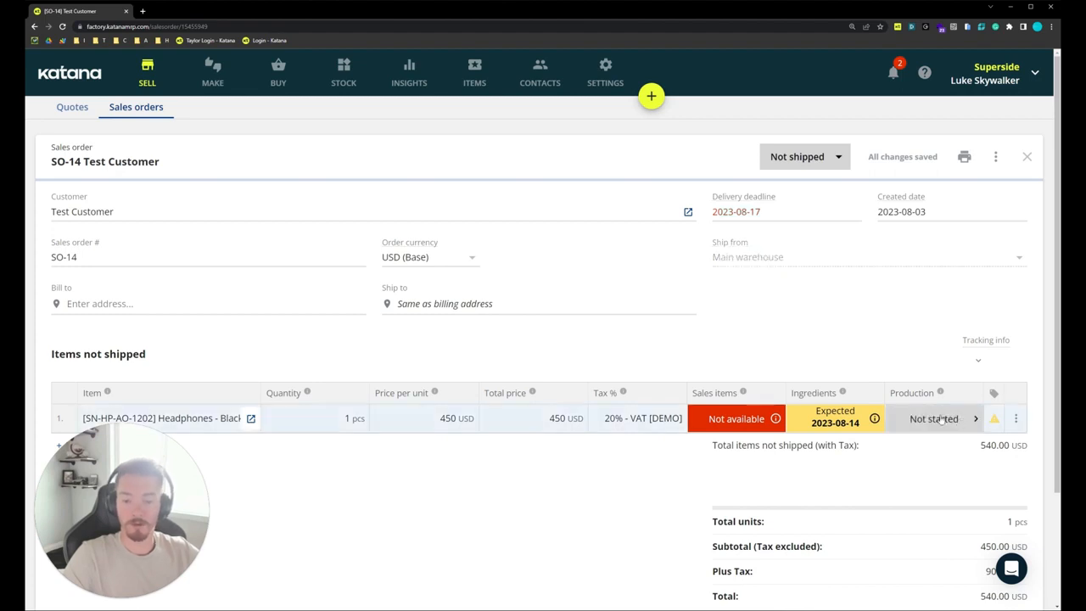
left_click(735, 418)
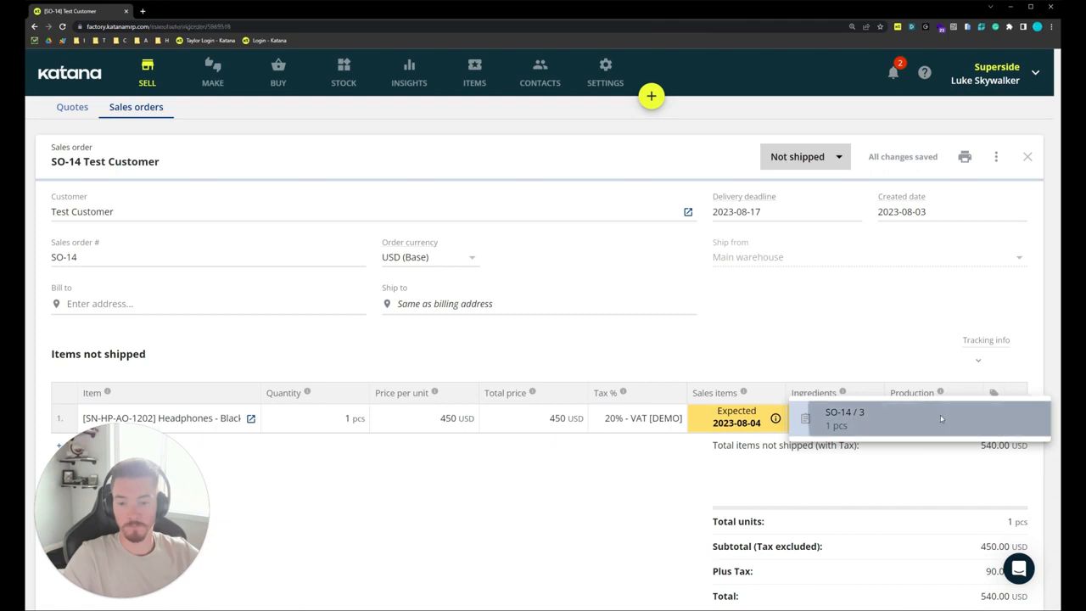
- Open manufacturing order SO-14 / 3 from the production popup
left_click(212, 72)
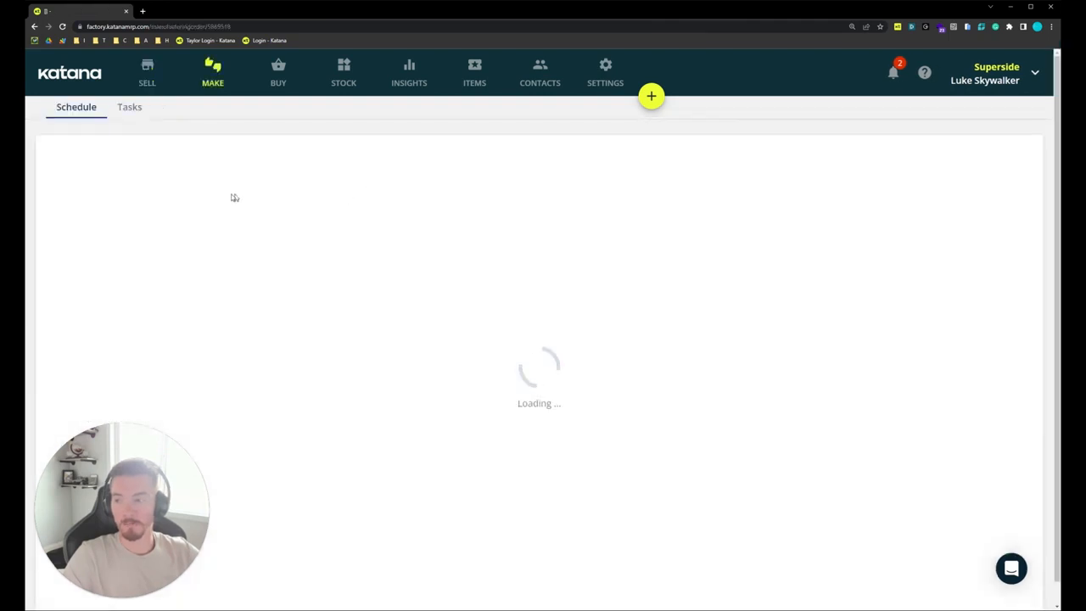
mouse_move(561, 318)
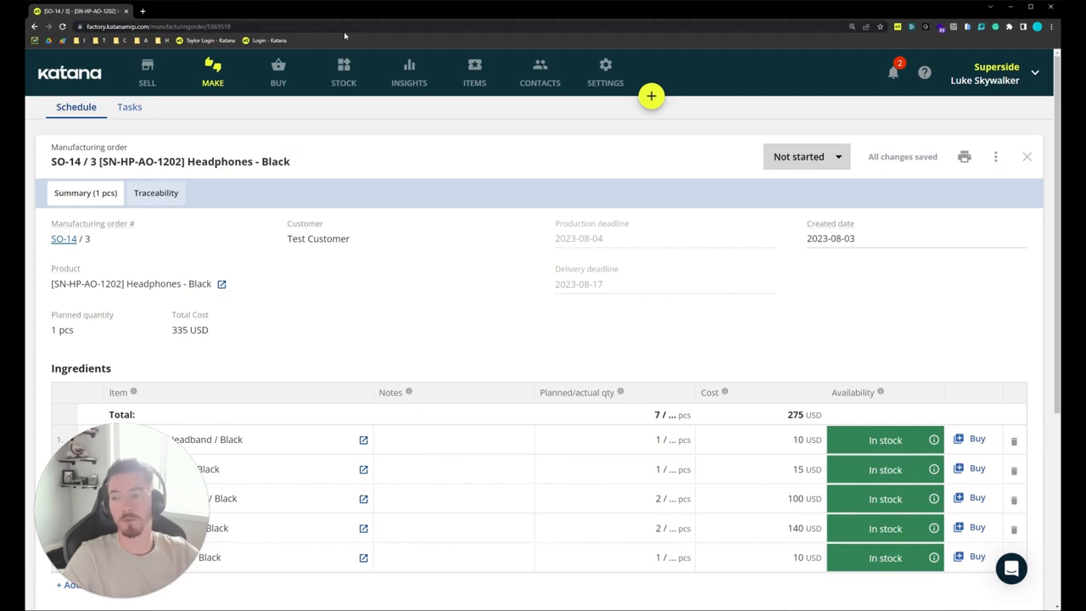
- Go to Stock and view the serial numbers list, including SO-14/3-0007
left_click(344, 72)
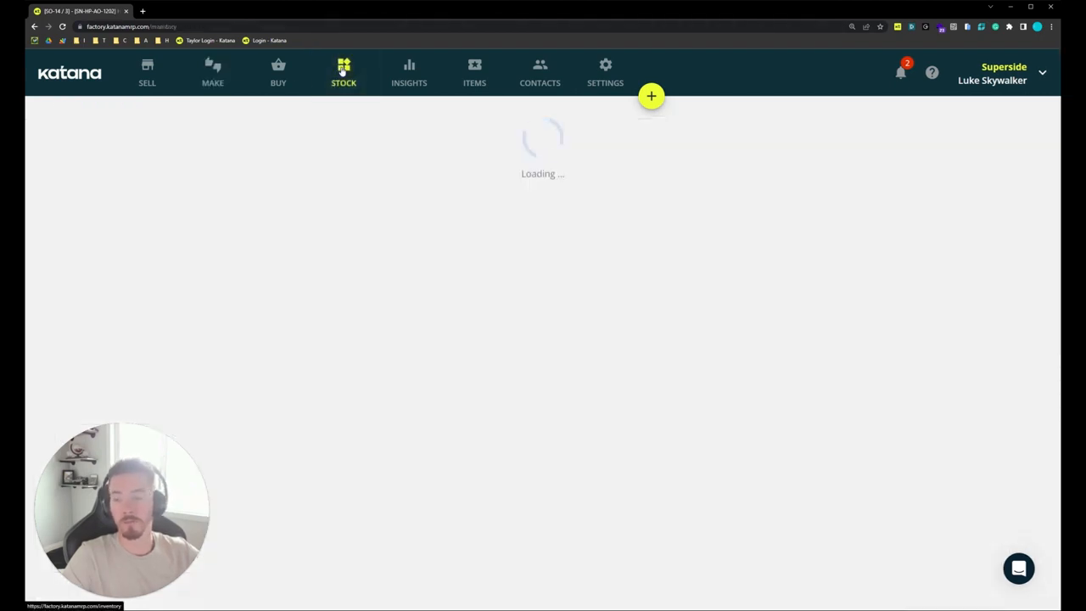
left_click(343, 72)
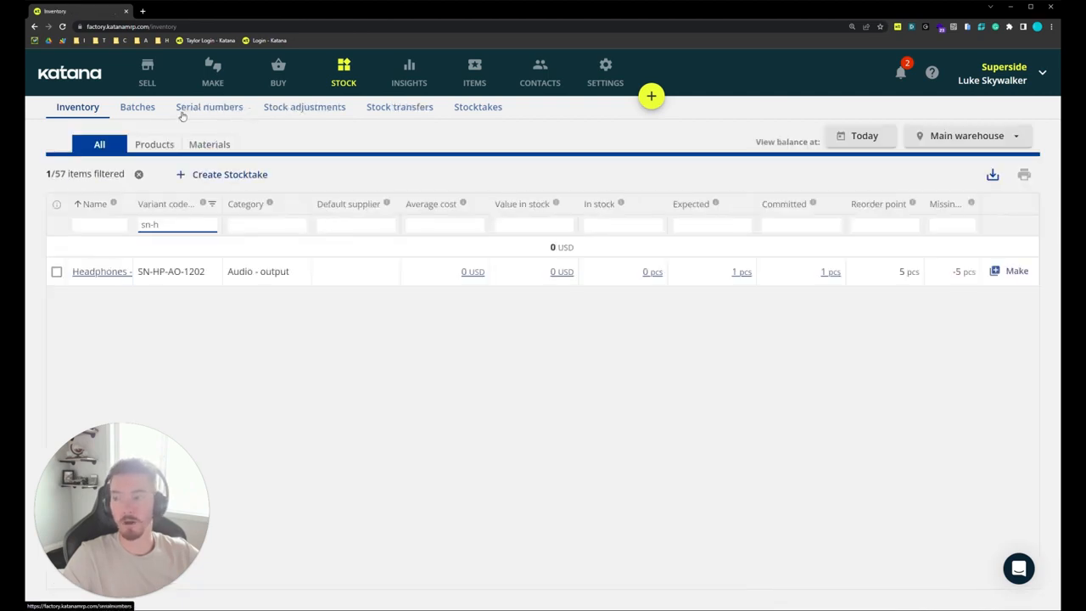
left_click(209, 106)
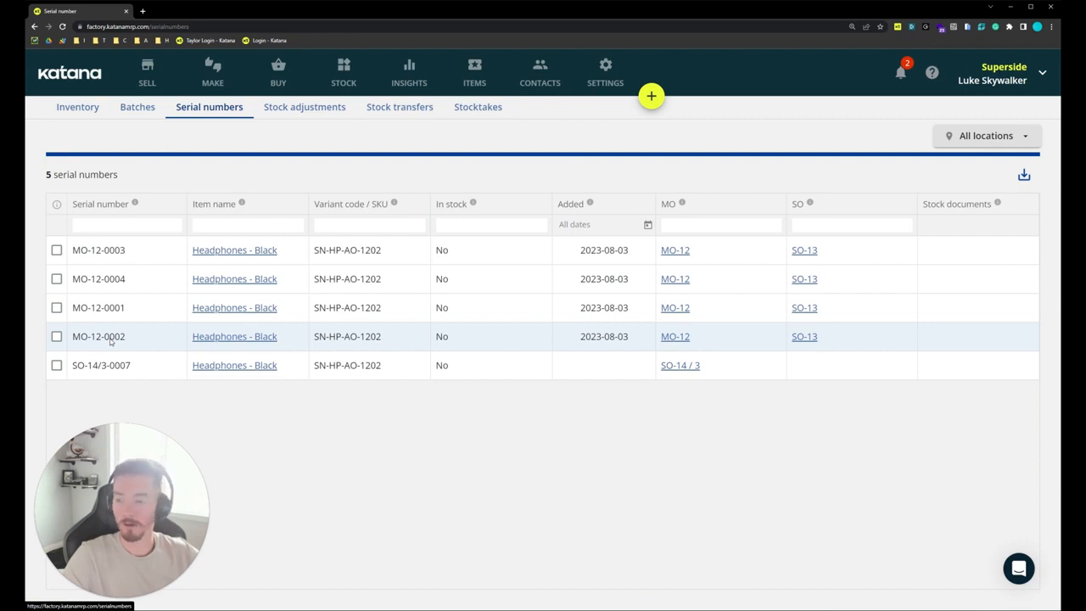
mouse_move(75, 355)
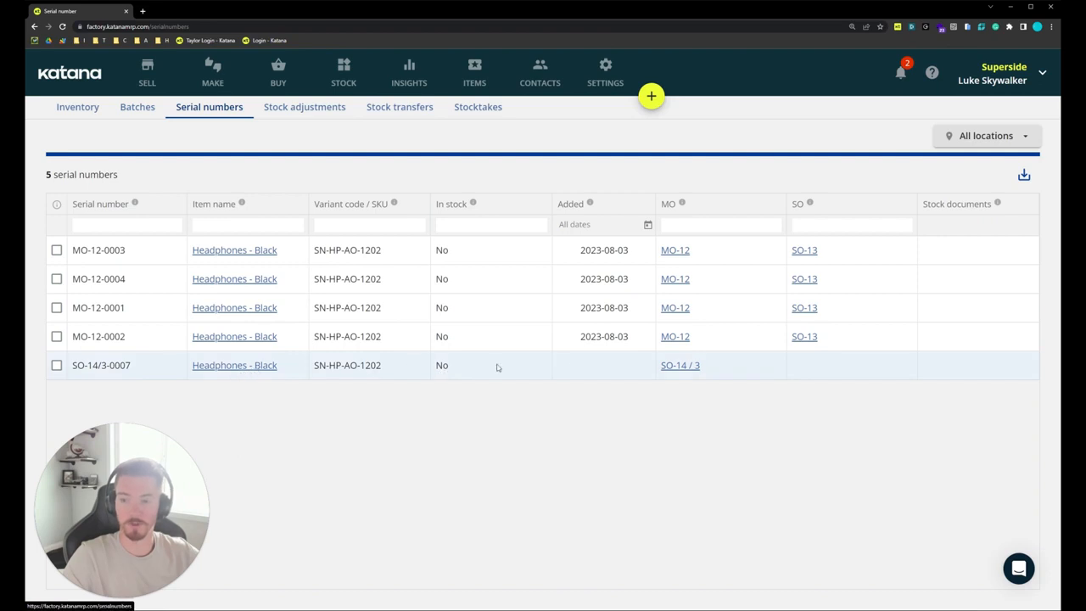
mouse_move(448, 216)
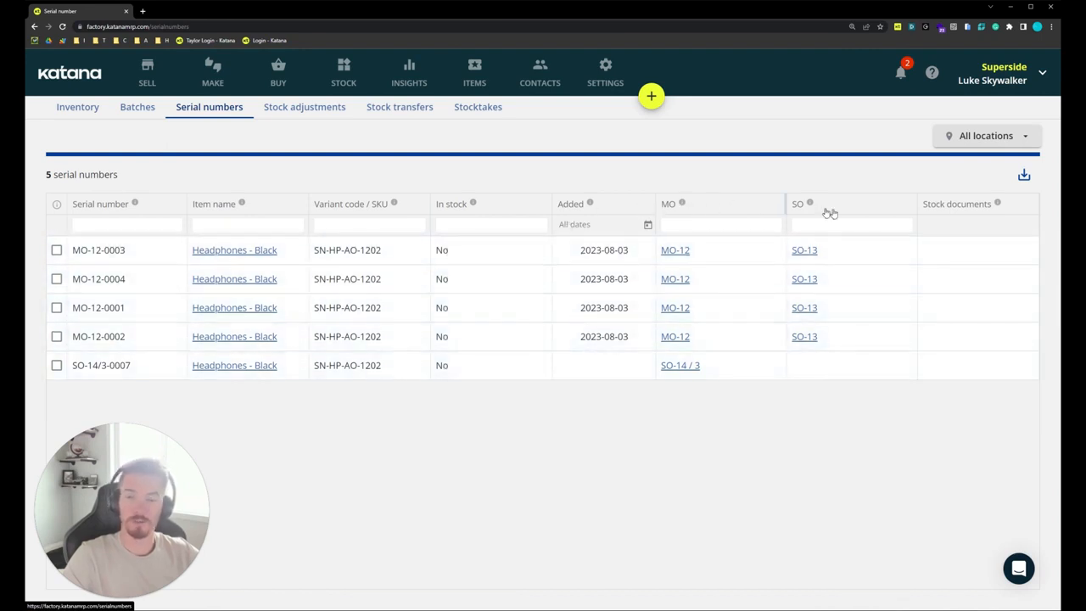
mouse_move(844, 337)
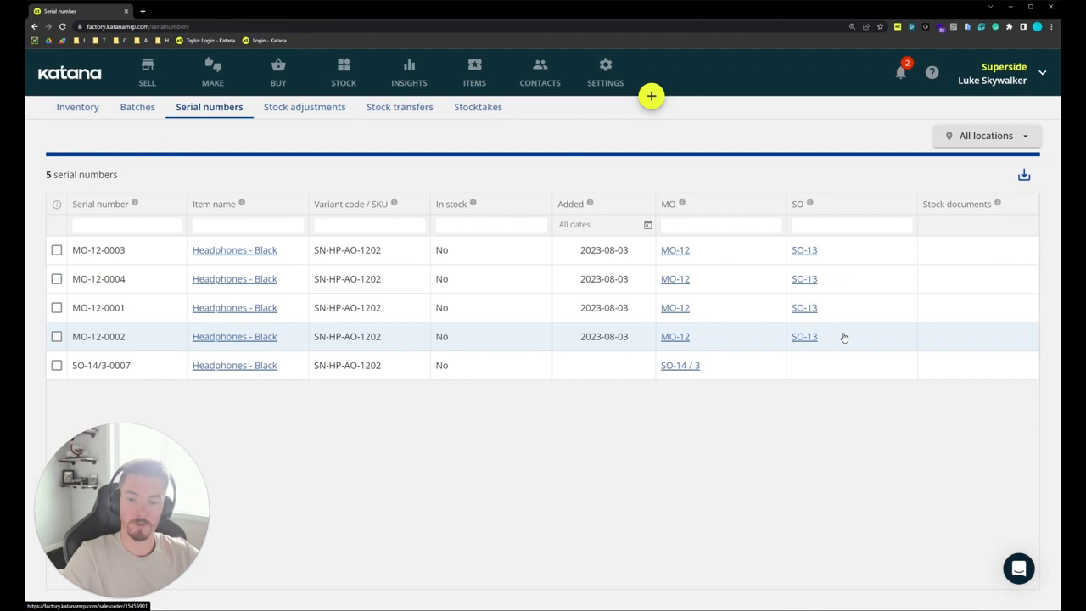
mouse_move(728, 255)
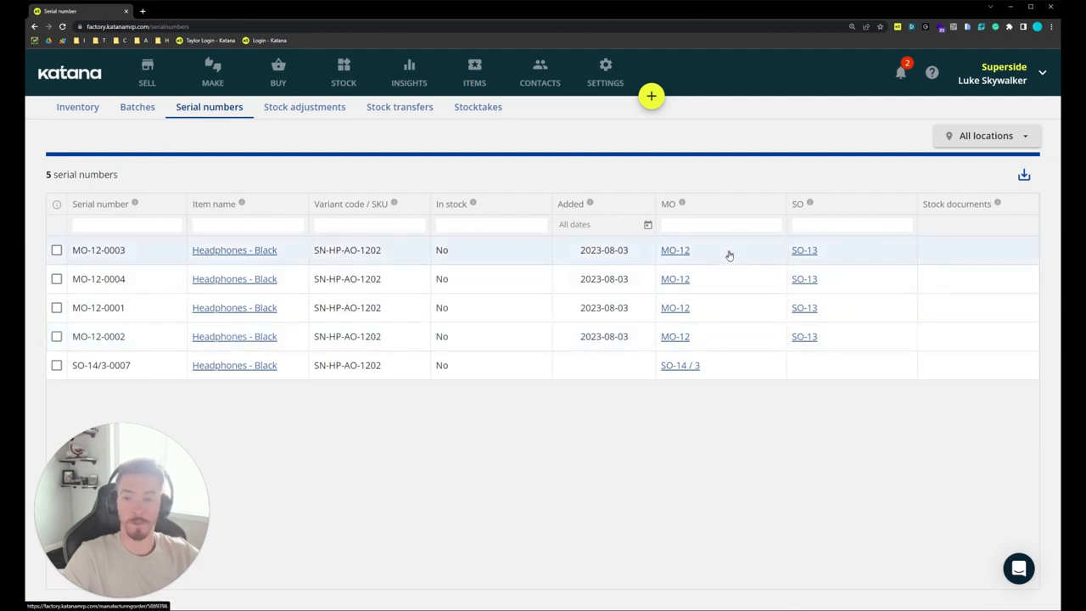
mouse_move(725, 366)
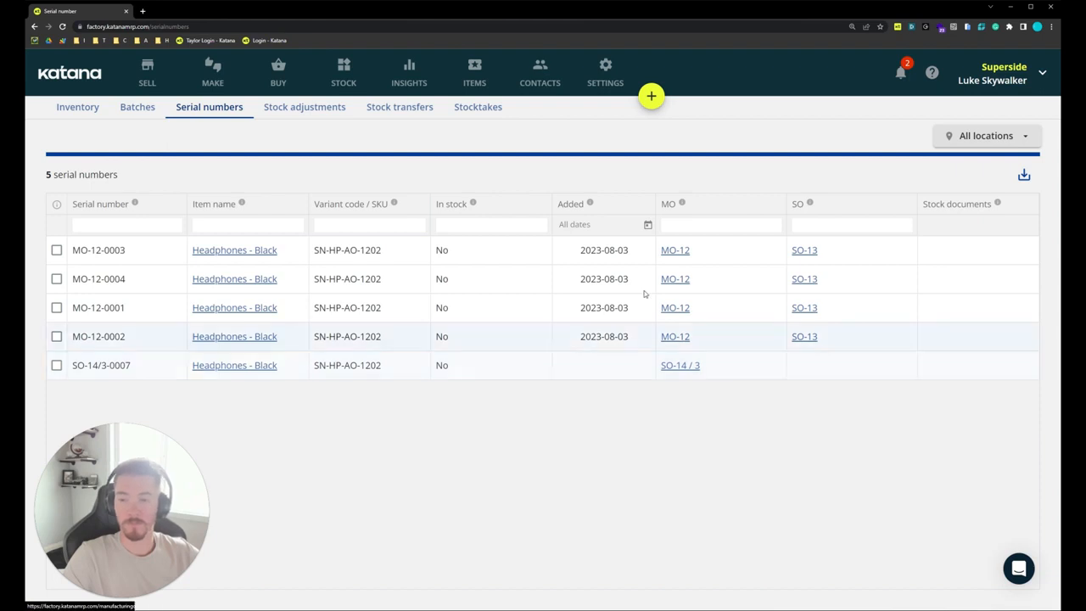
mouse_move(454, 348)
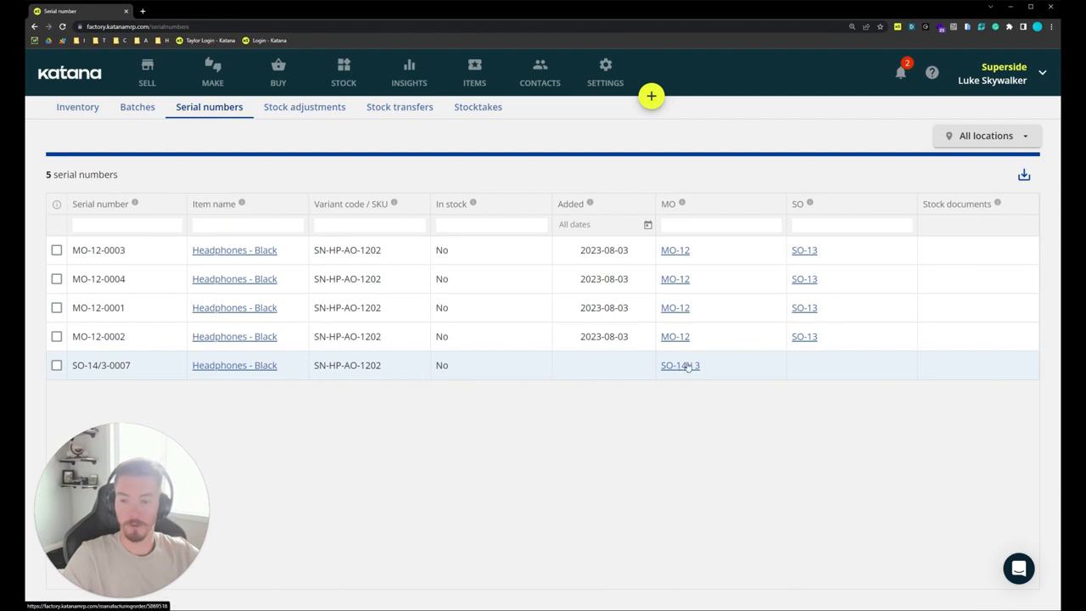
mouse_move(483, 371)
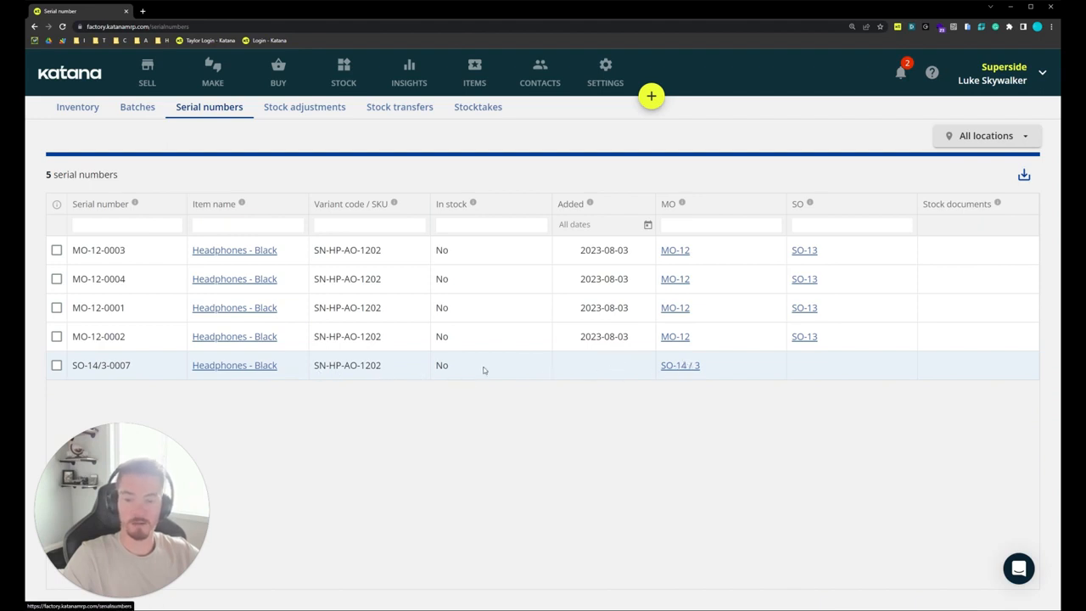
mouse_move(679, 365)
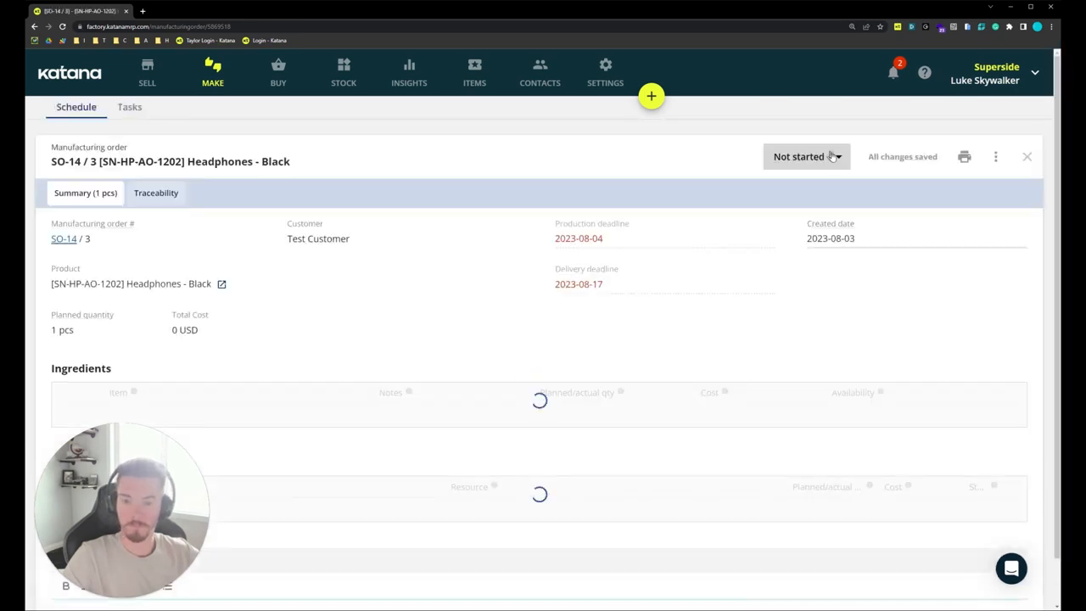
- Mark manufacturing order SO-14 / 3 as Done and return to sales order SO-14
left_click(804, 156)
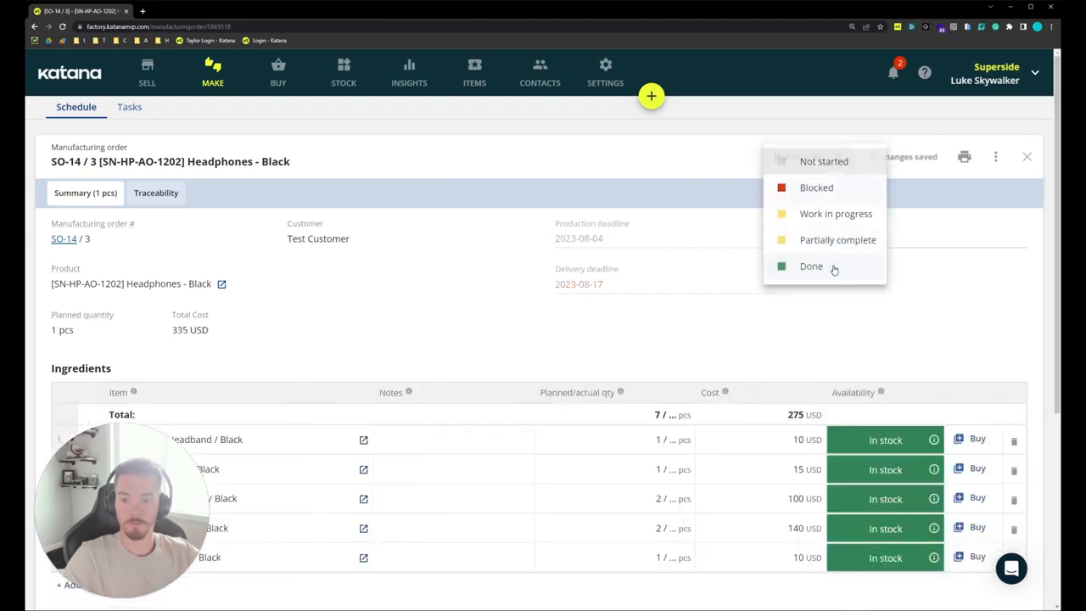
left_click(810, 266)
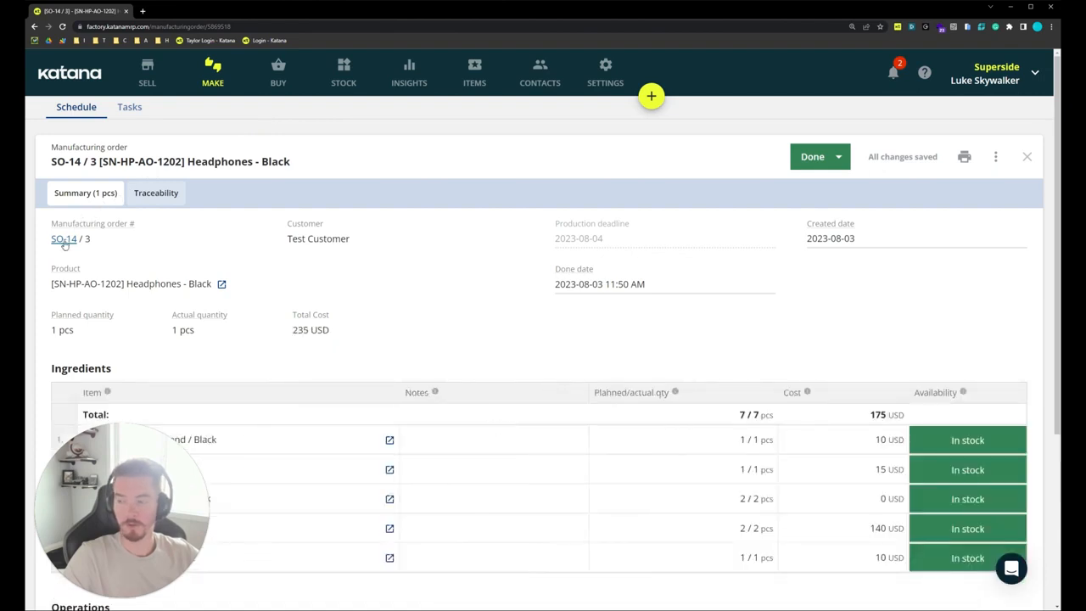
left_click(62, 239)
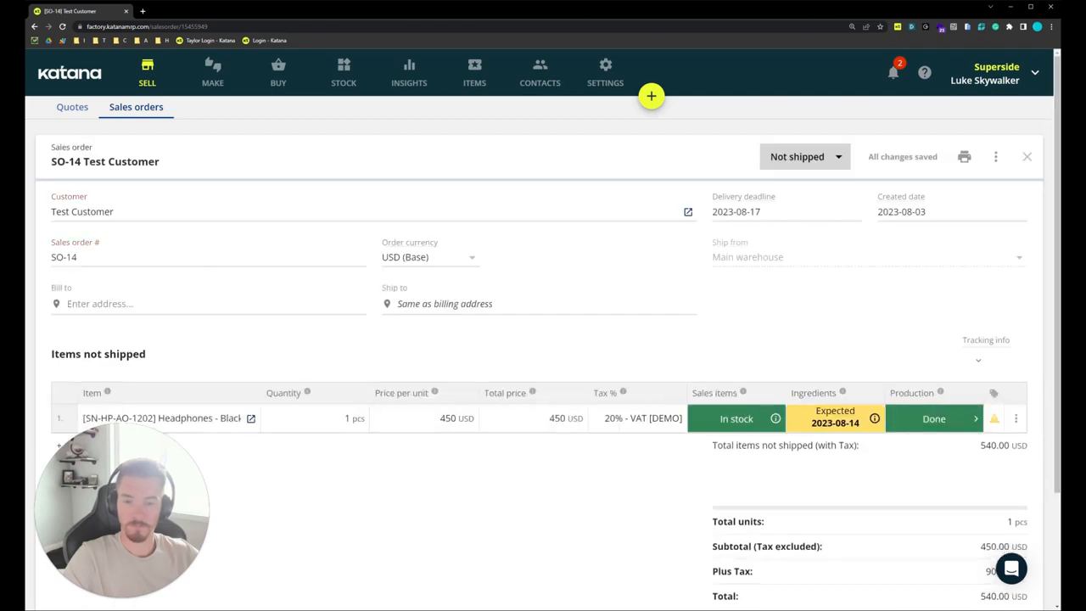
- Record tracing data for the headphones line and reveal its serial number SO-14/3-0007
left_click(834, 418)
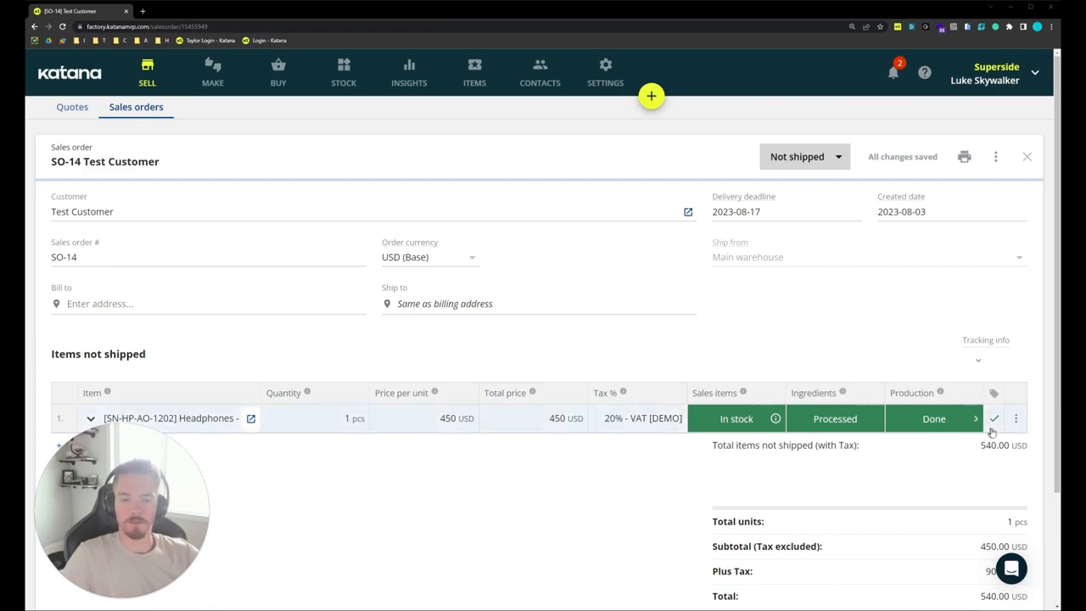
mouse_move(993, 418)
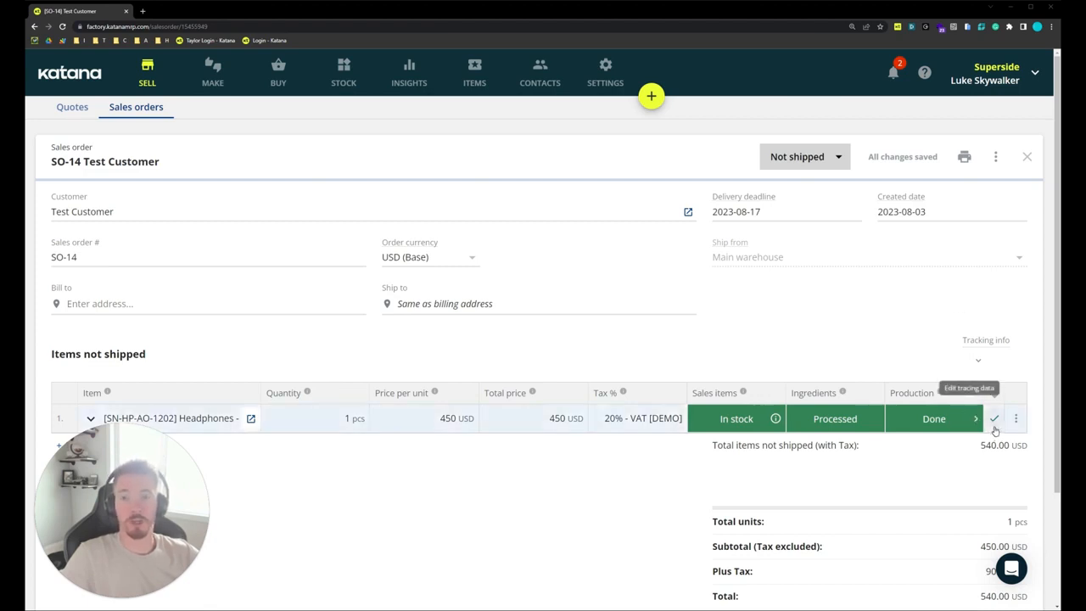
mouse_move(561, 431)
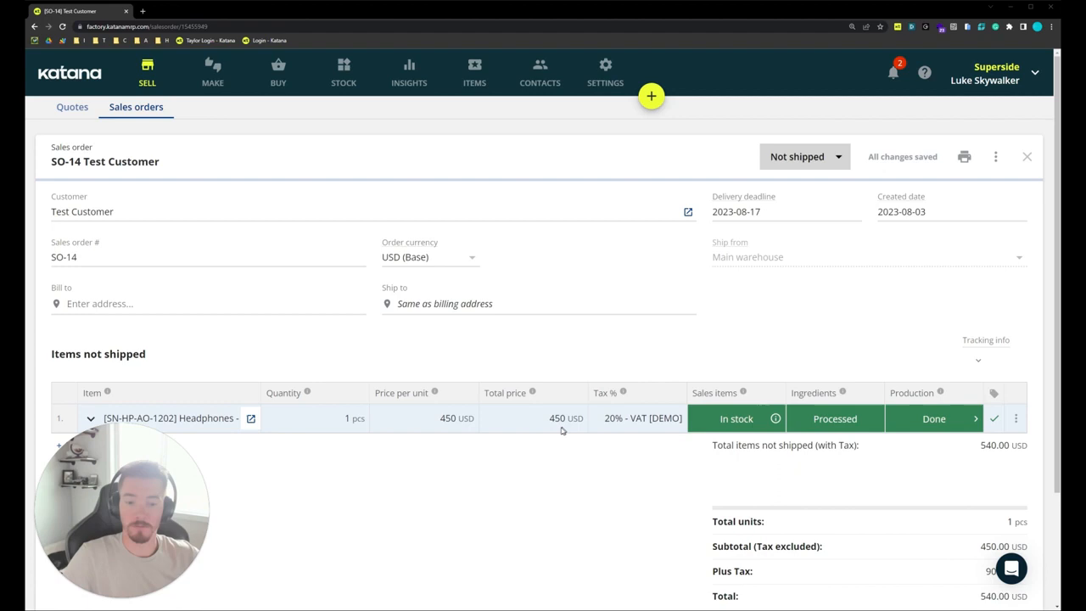
scroll("down", 3)
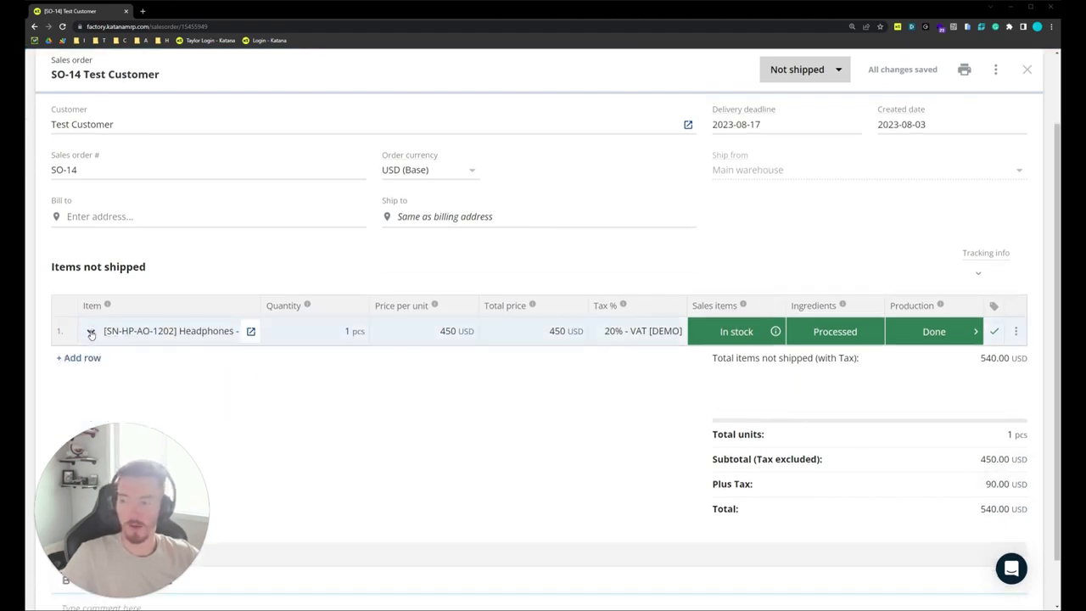
left_click(90, 331)
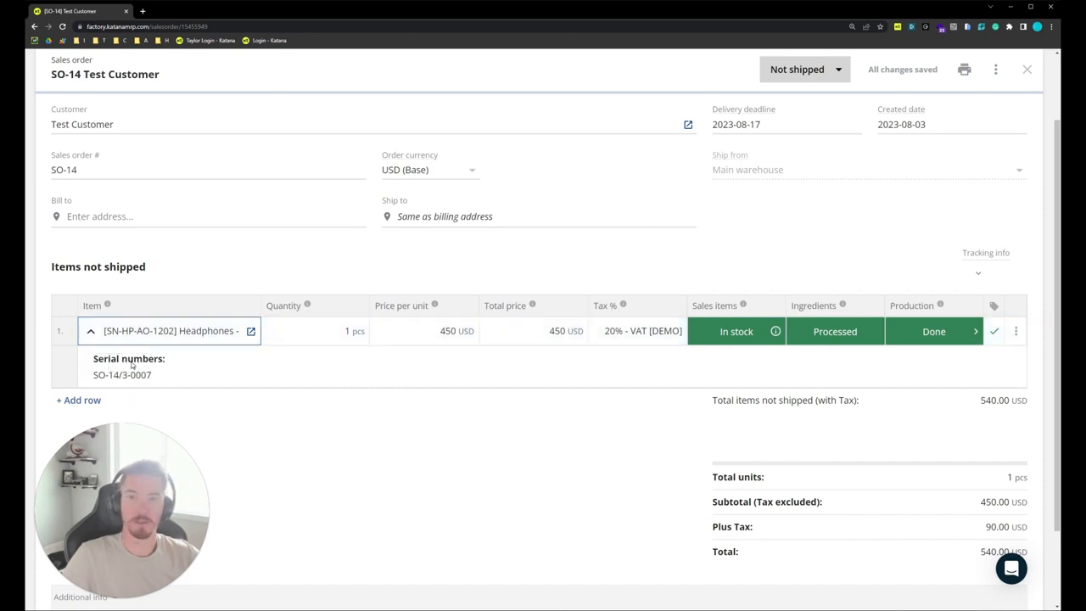
scroll("up", 3)
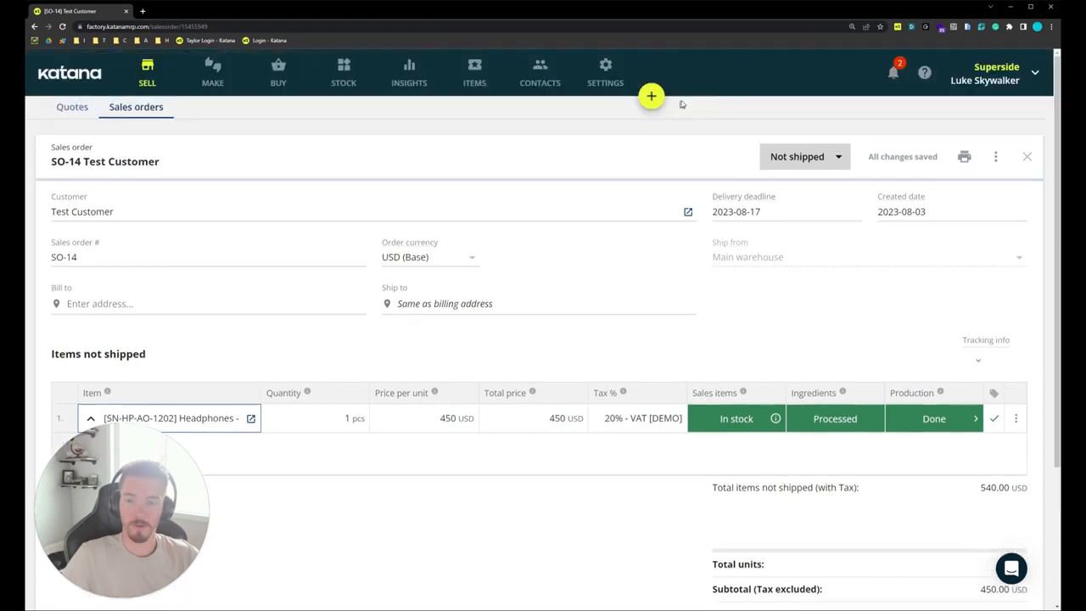
mouse_move(344, 73)
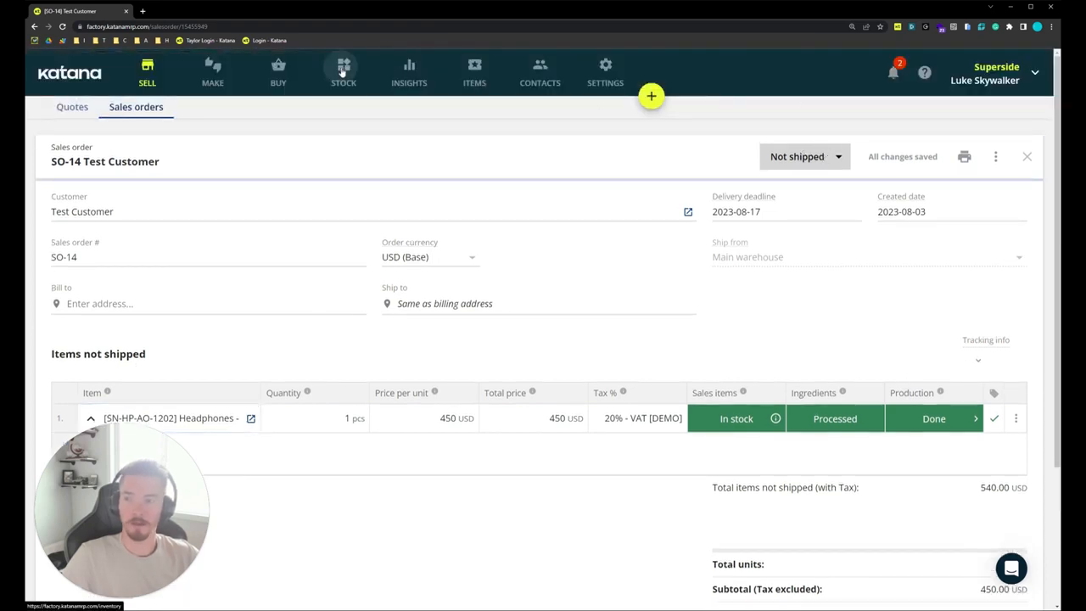
left_click(343, 72)
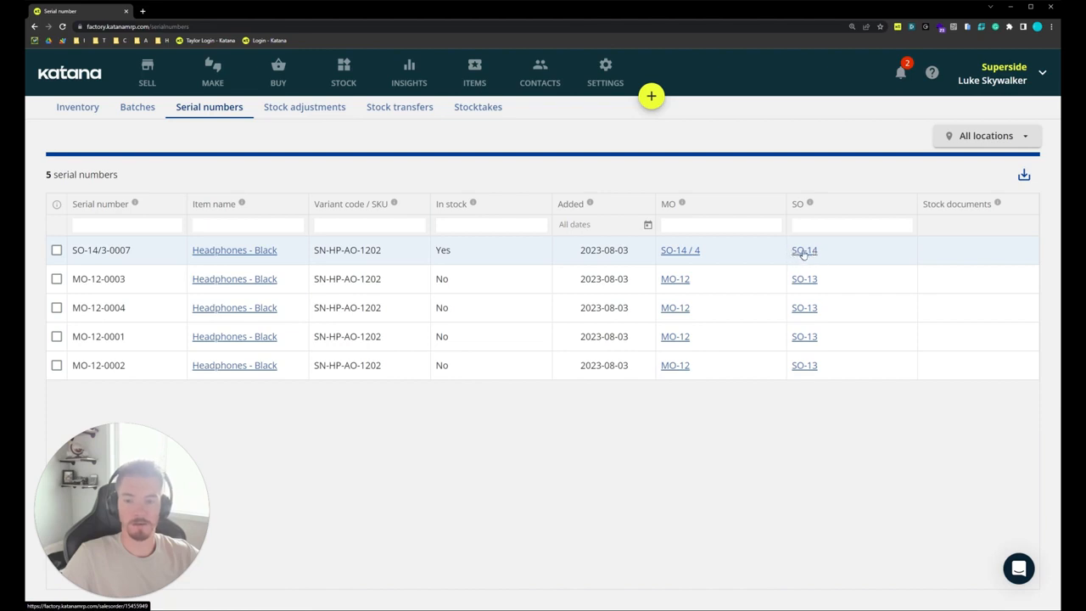
left_click(803, 249)
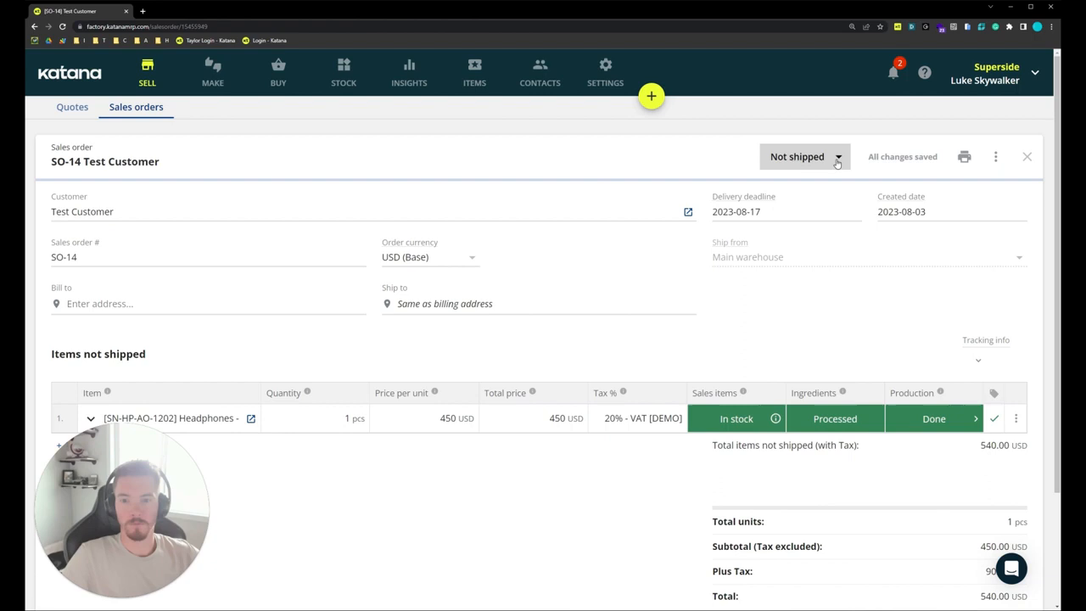
- Mark all items on SO-14 as delivered with Deliver all
left_click(801, 156)
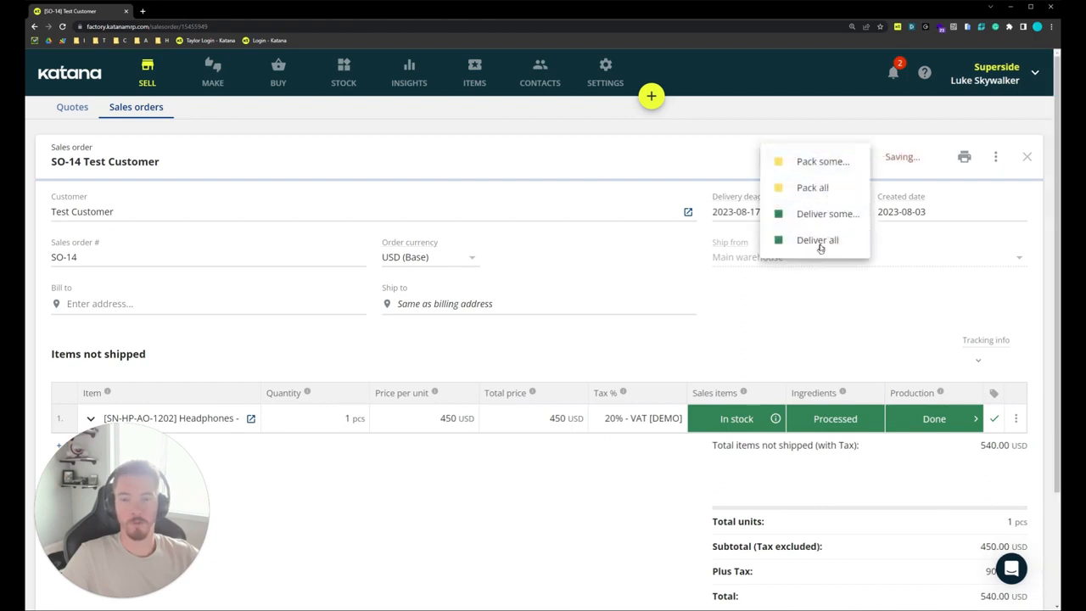
left_click(816, 240)
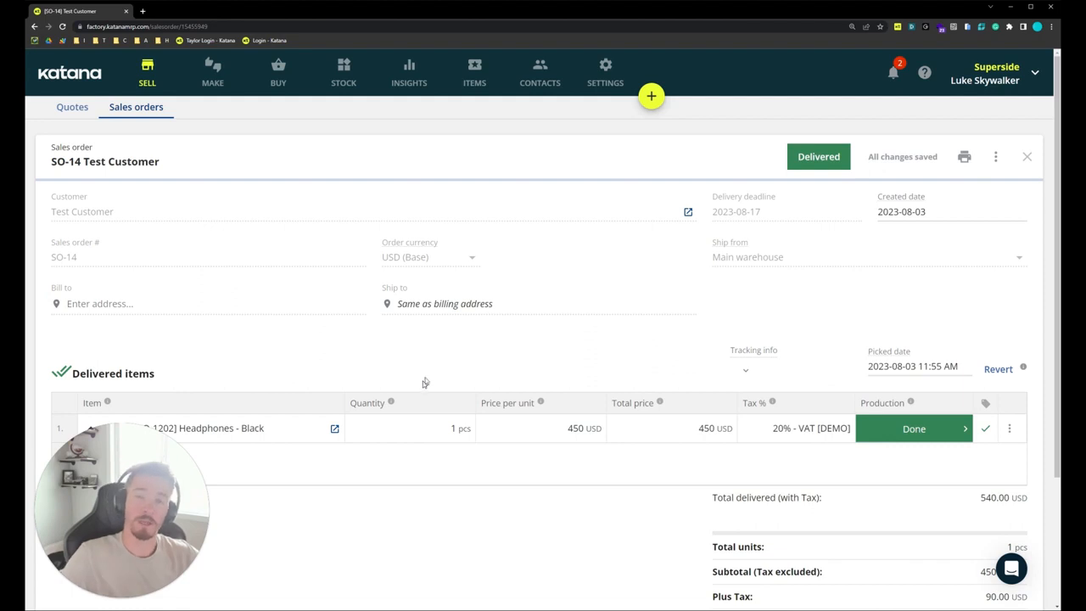
mouse_move(428, 346)
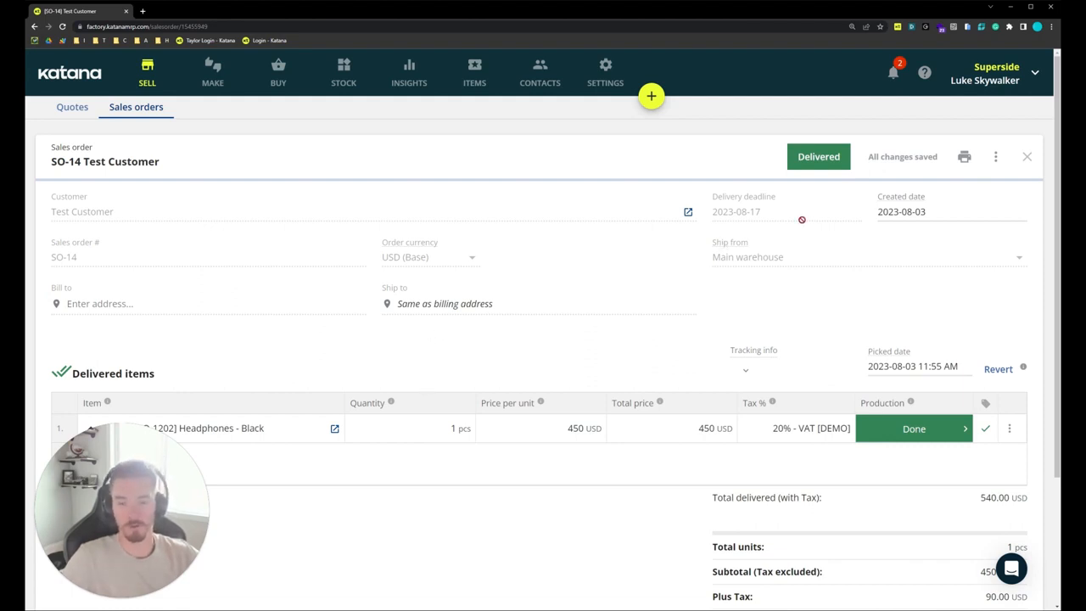
mouse_move(797, 307)
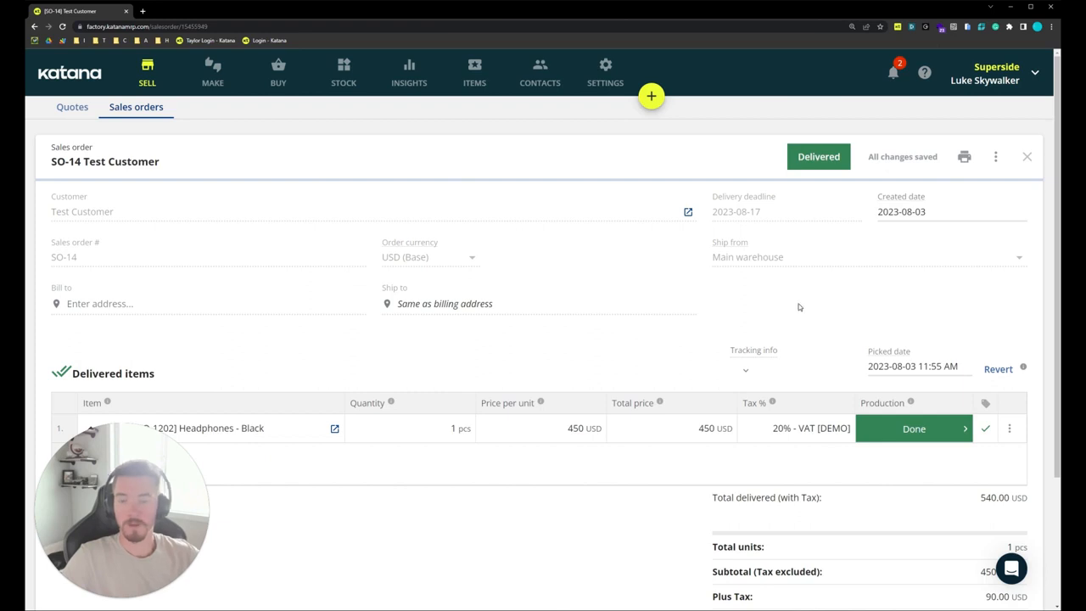